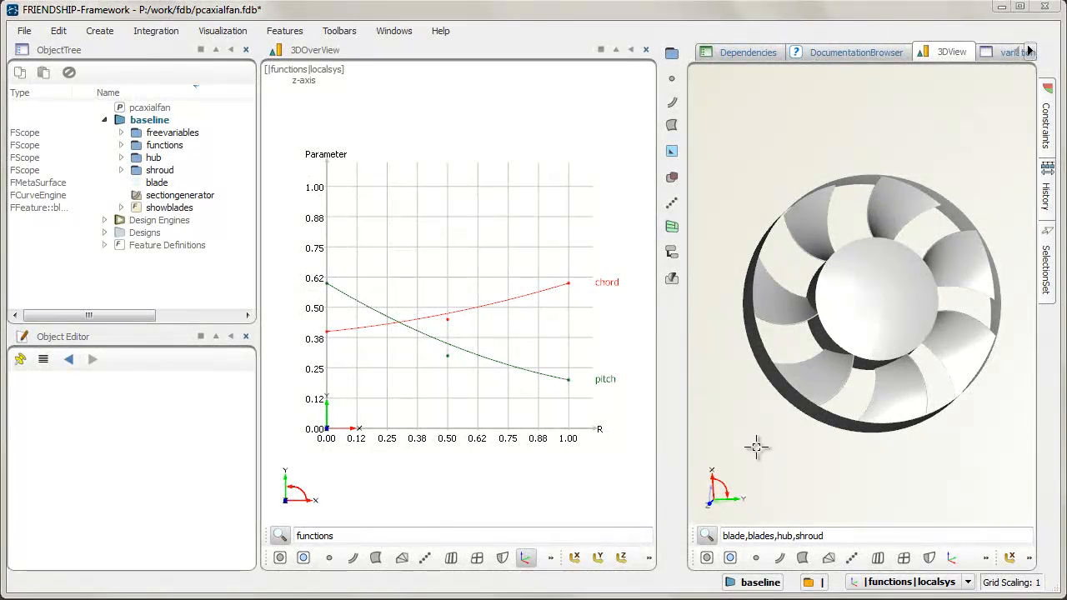
- Raise the chord curve's middle point to widen the blades, then reset its Y to 0.45
drag(757, 447, 806, 431)
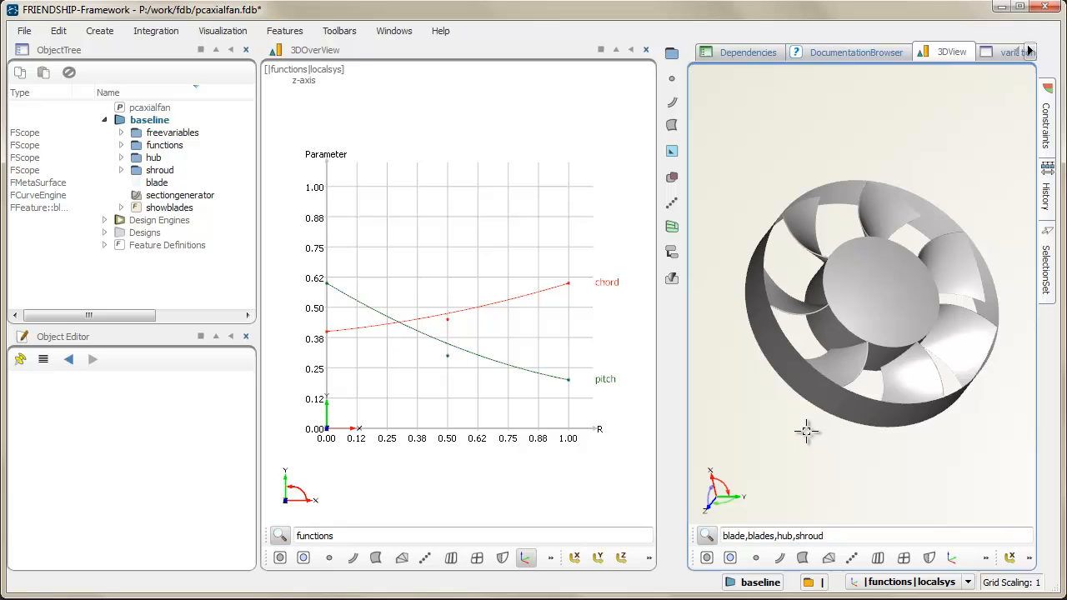
drag(807, 431, 861, 332)
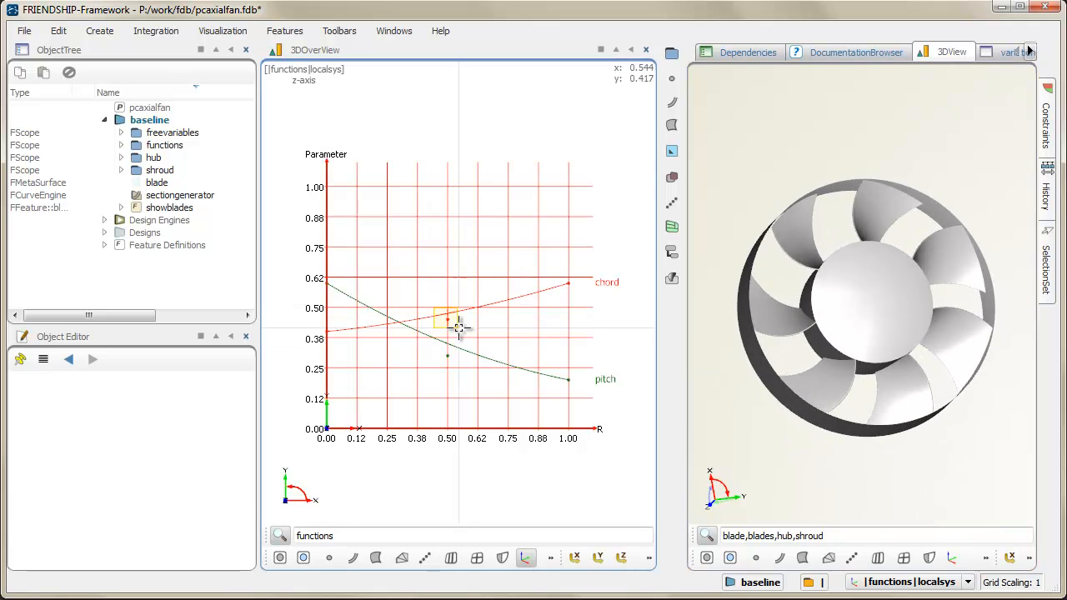
click(439, 320)
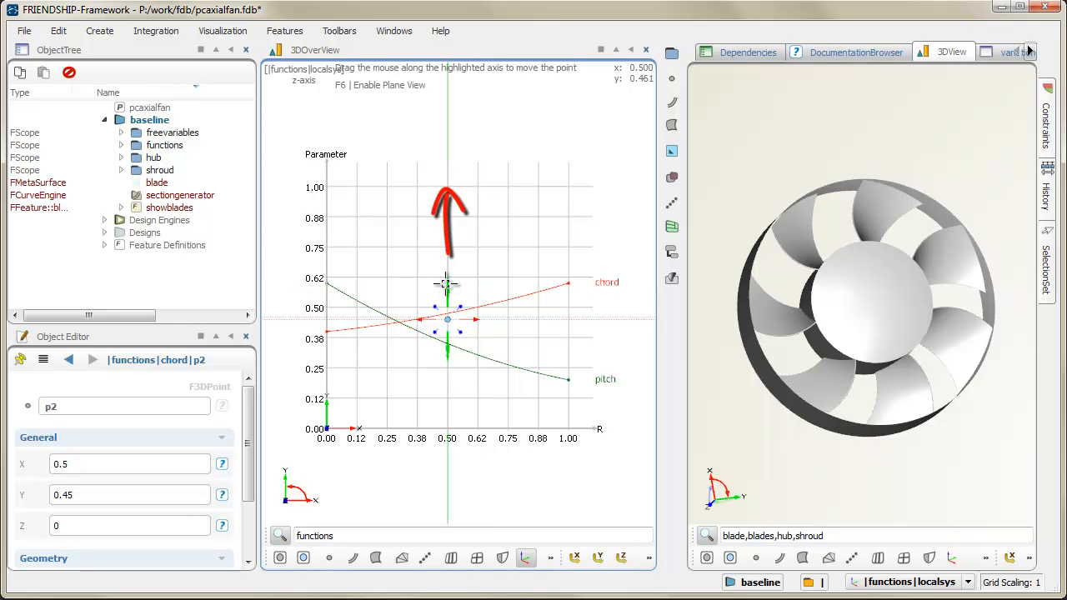
drag(448, 319, 448, 274)
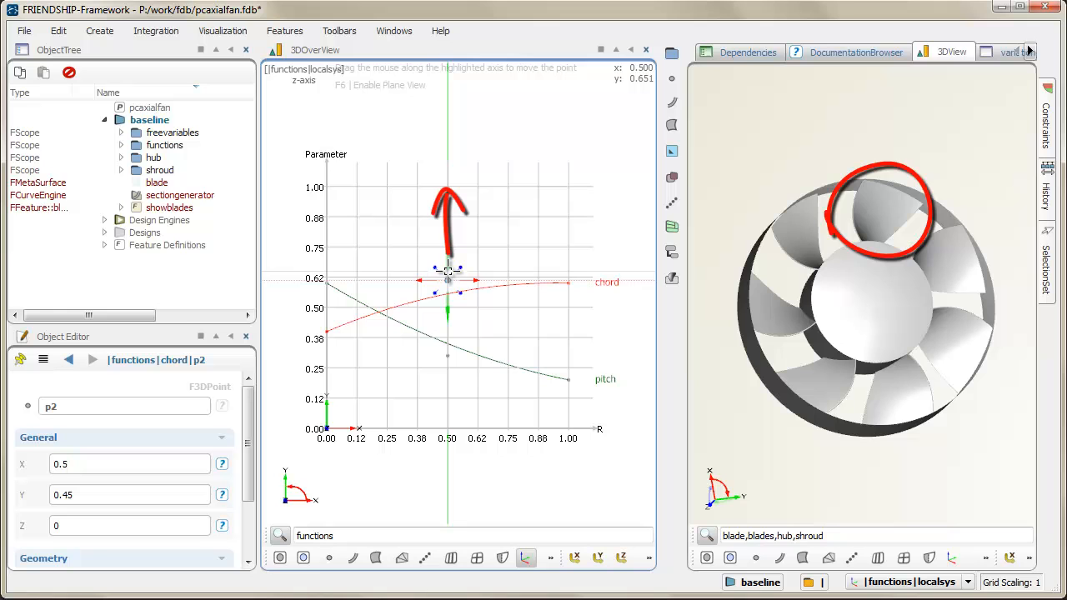
drag(448, 271, 449, 258)
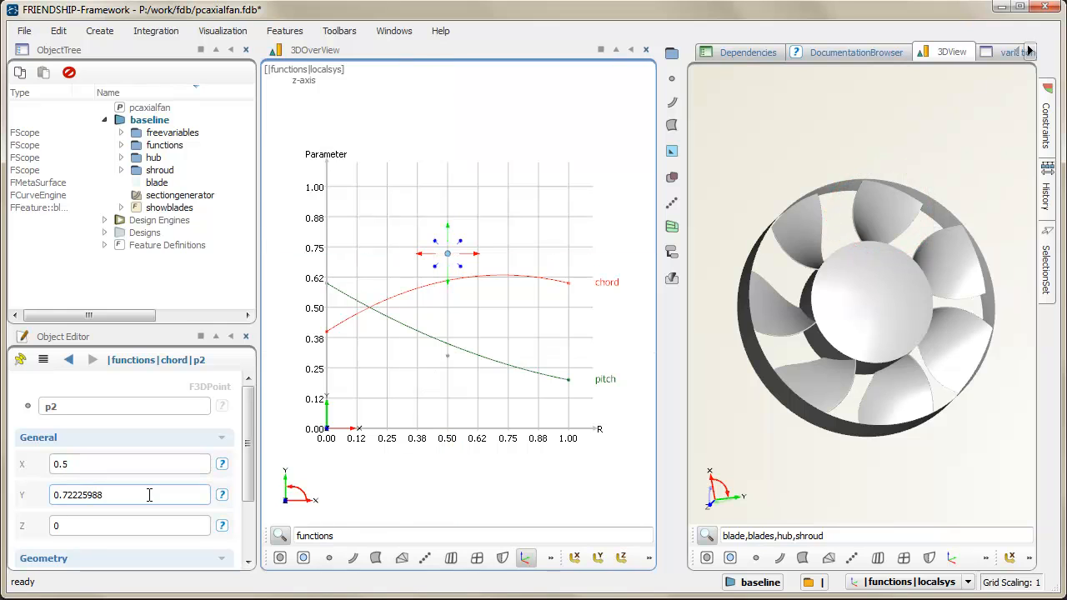
triple_click(129, 495)
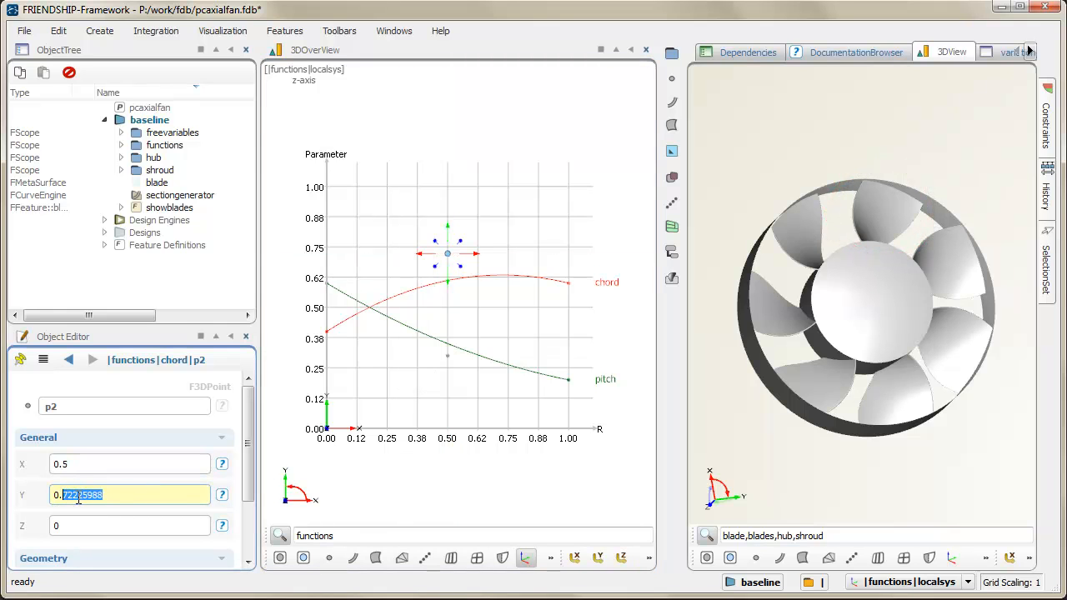
text(0.45)
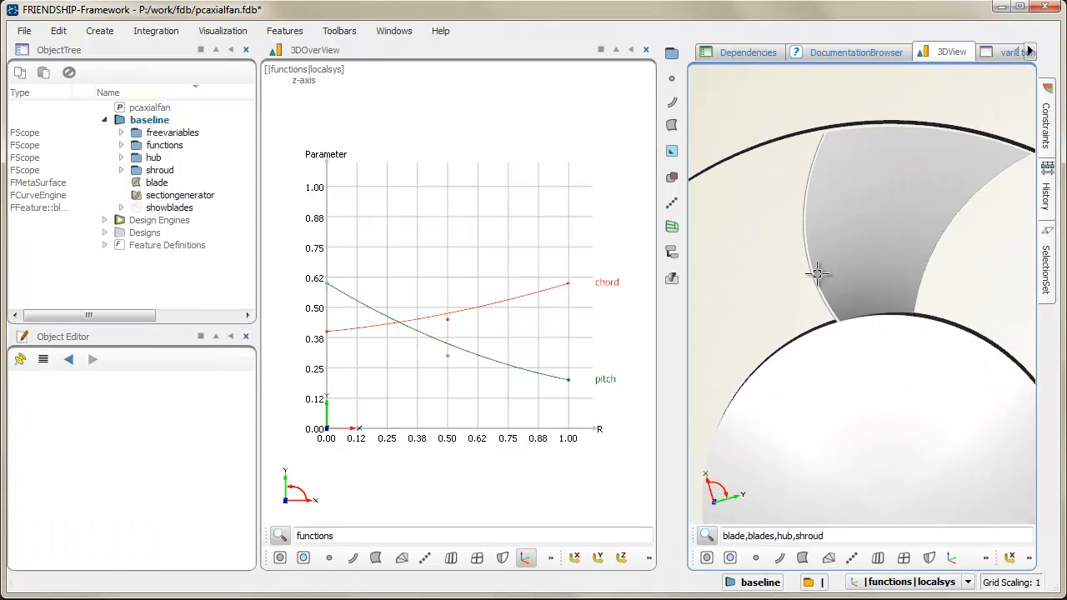
- Drag the pitch curve's R = 0 point up to about 0.82 and expand Feature Definitions
drag(817, 273, 836, 279)
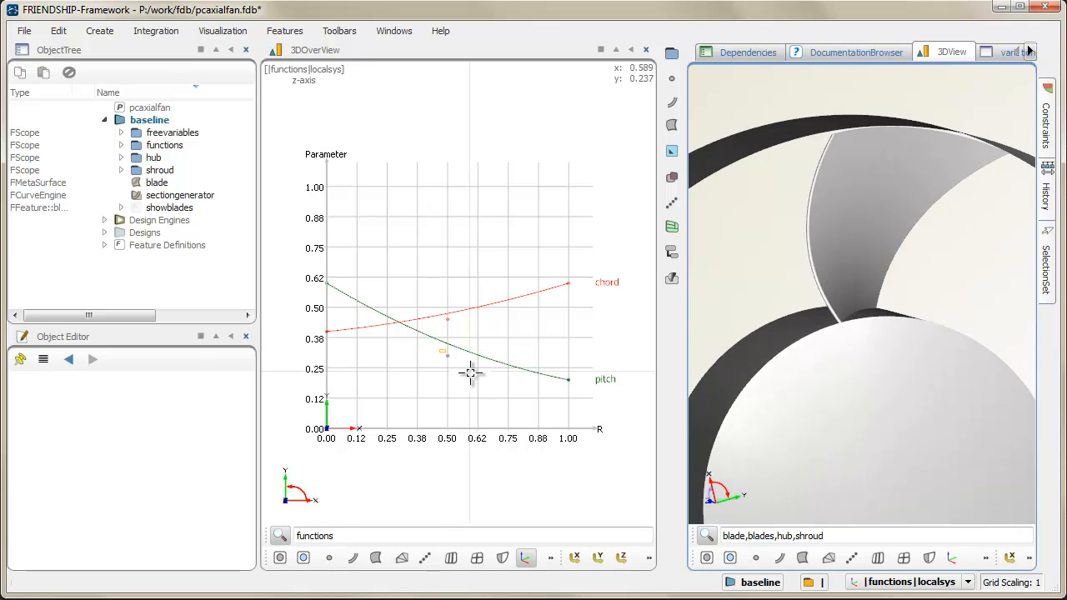
click(448, 356)
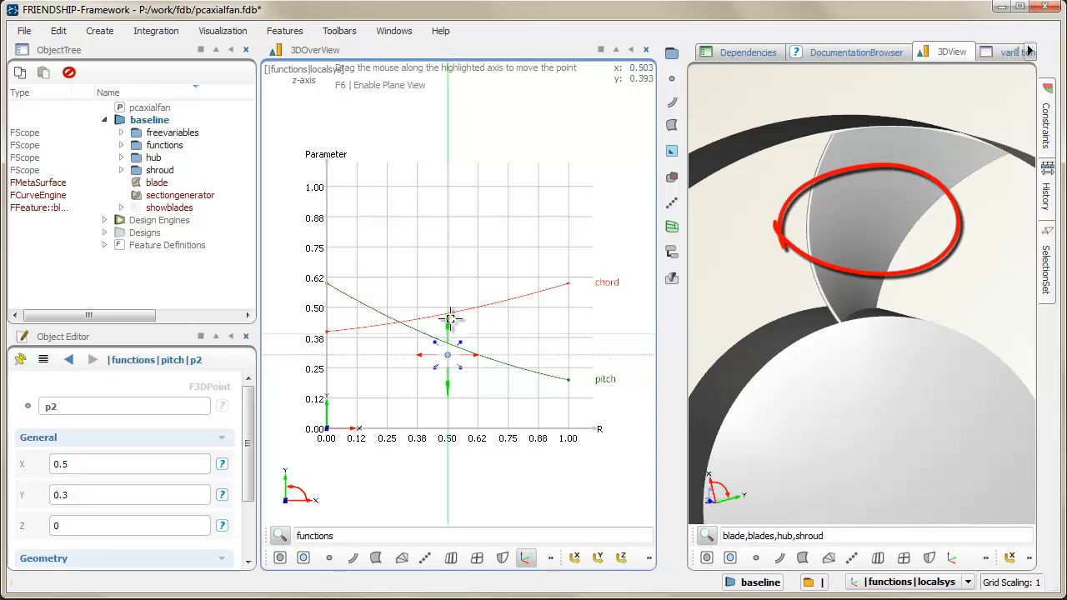
drag(451, 342, 450, 314)
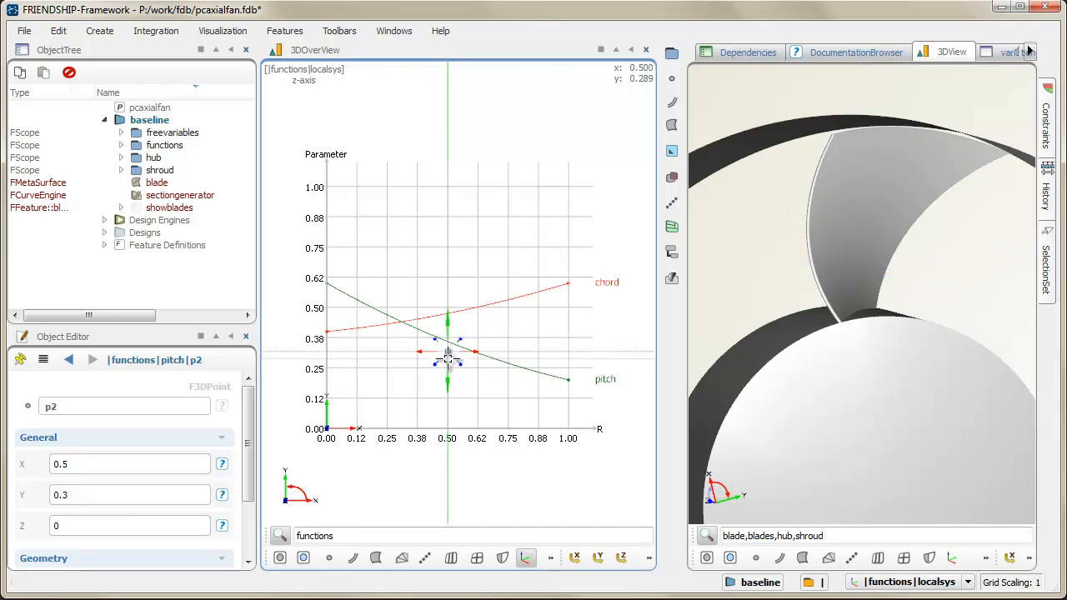
drag(447, 358, 346, 296)
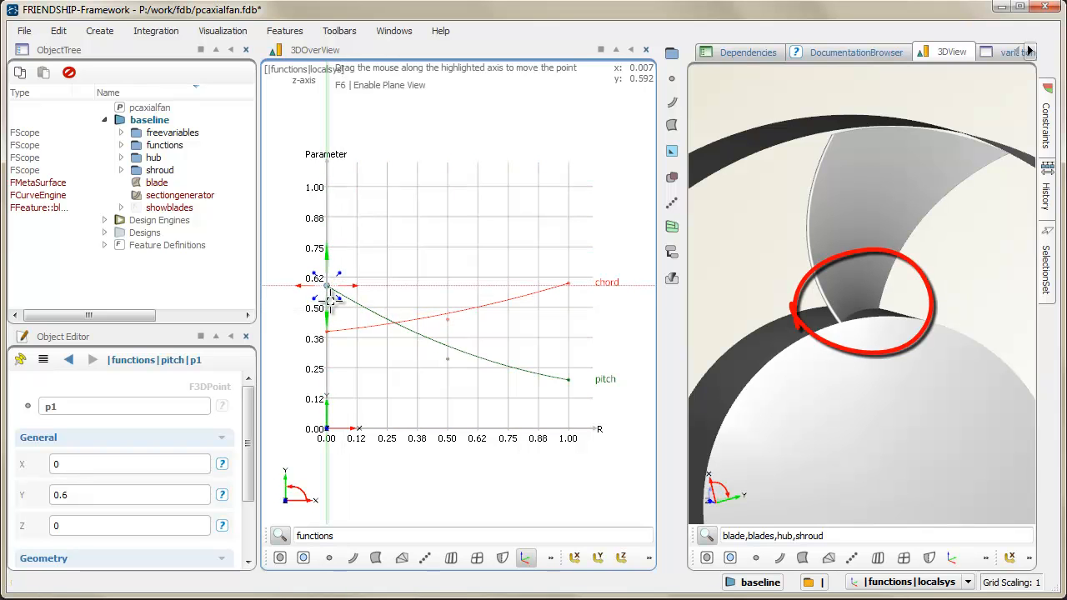
drag(327, 285, 327, 310)
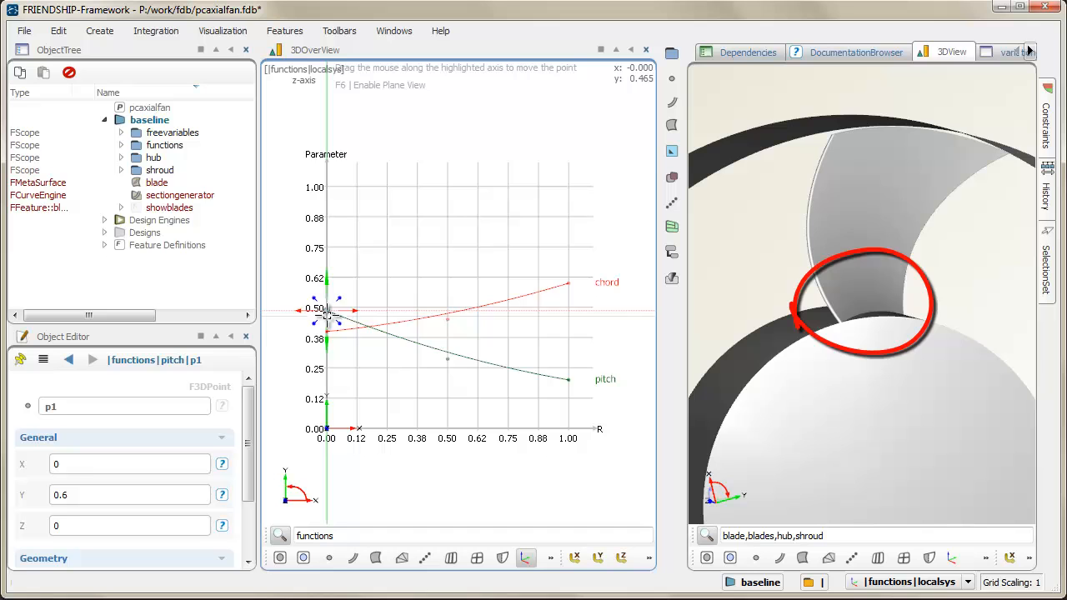
drag(325, 313, 328, 279)
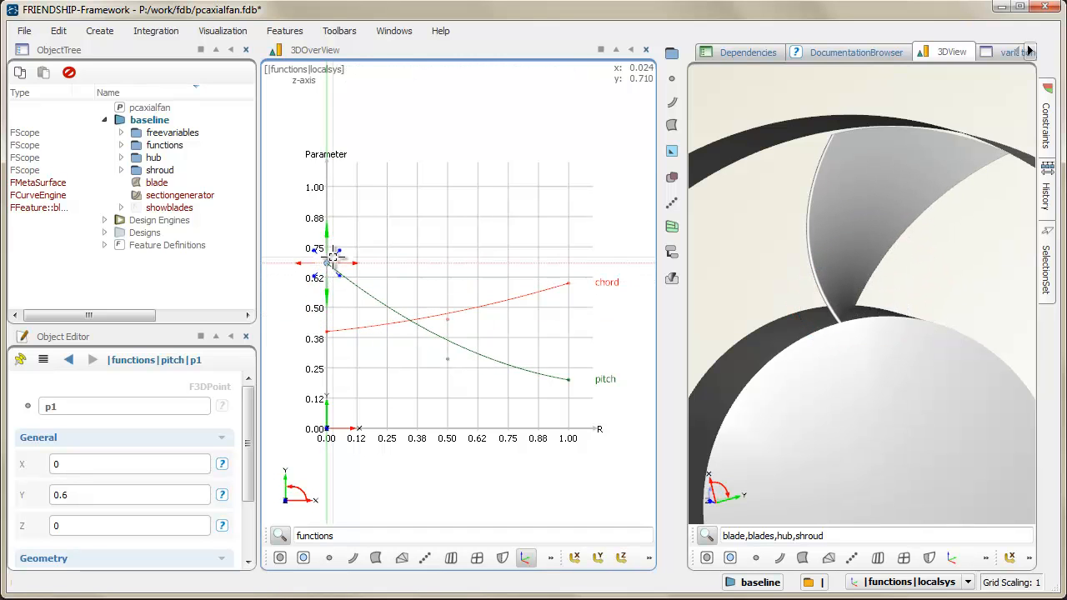
drag(330, 262, 333, 231)
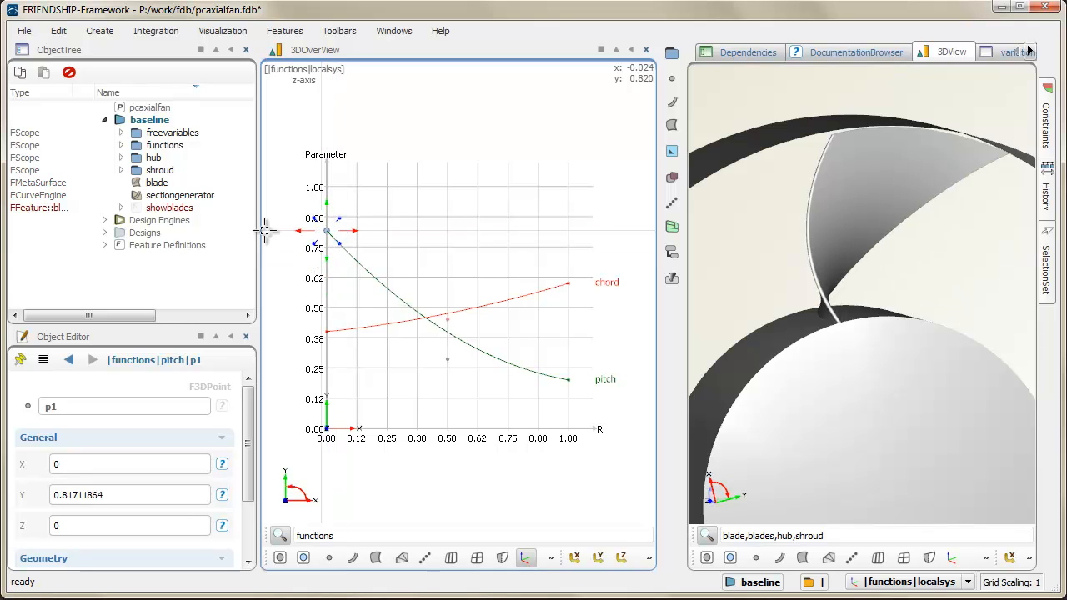
click(106, 245)
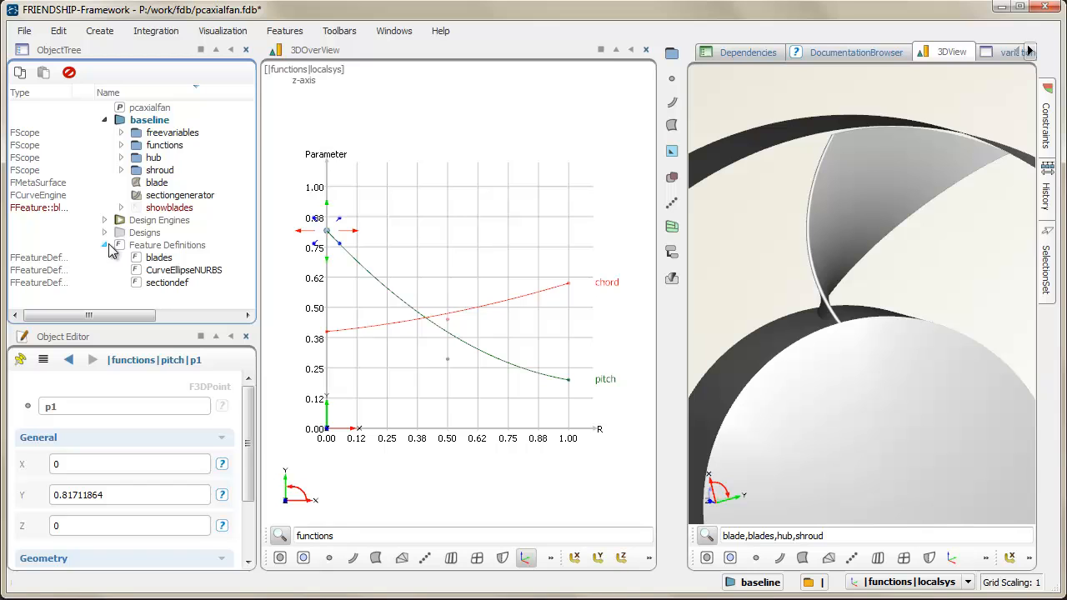
- Open sectiondef's code in the Feature Definition Editor from its right-click menu
click(167, 283)
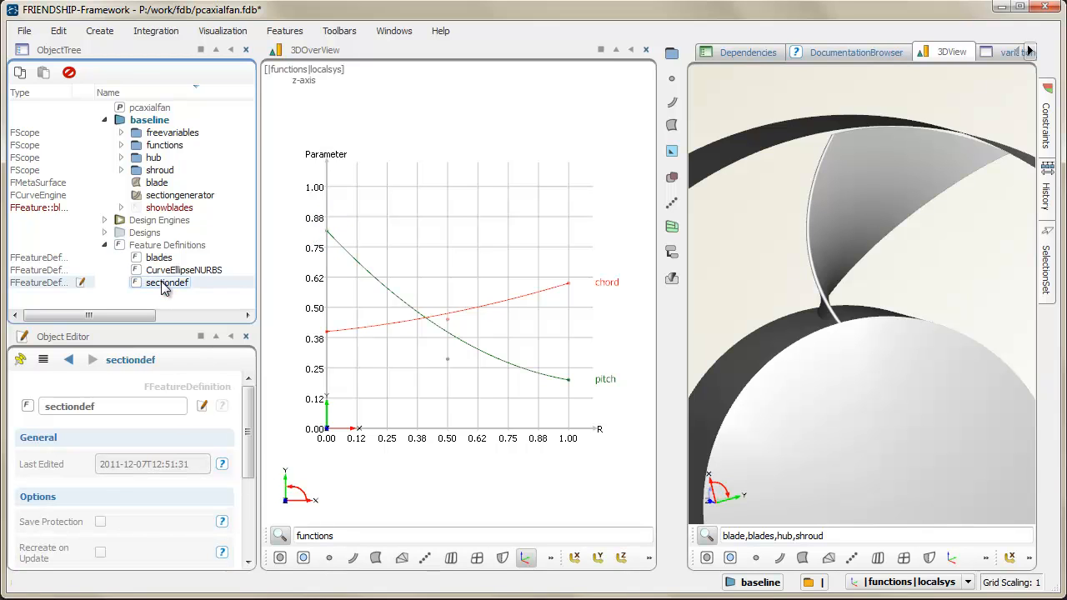
right_click(166, 282)
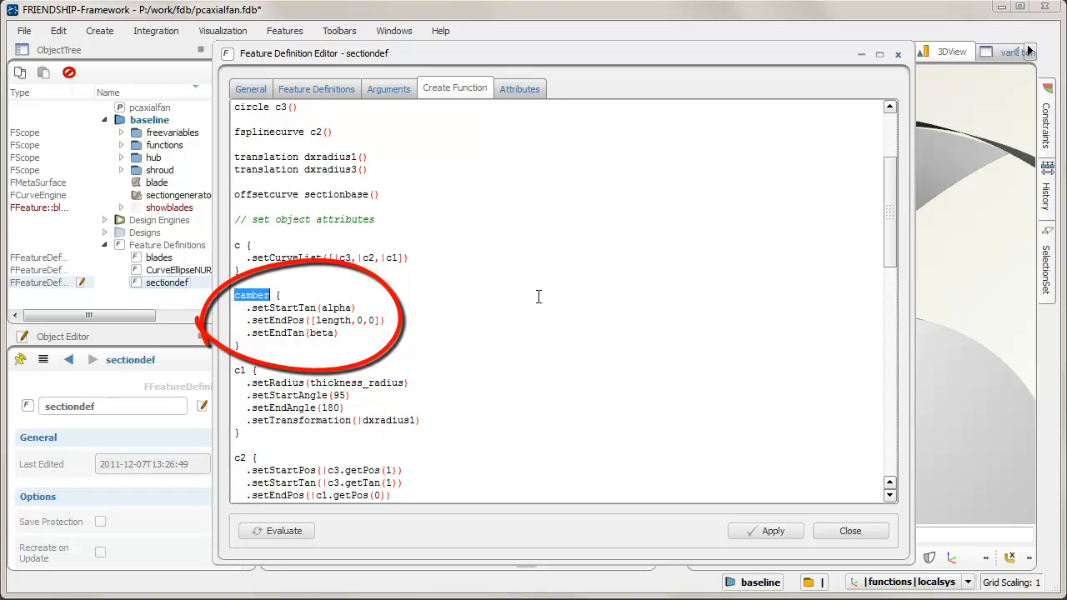
- Scroll through sectiondef's Create Function code to the end and close the editor
scroll(down, 3)
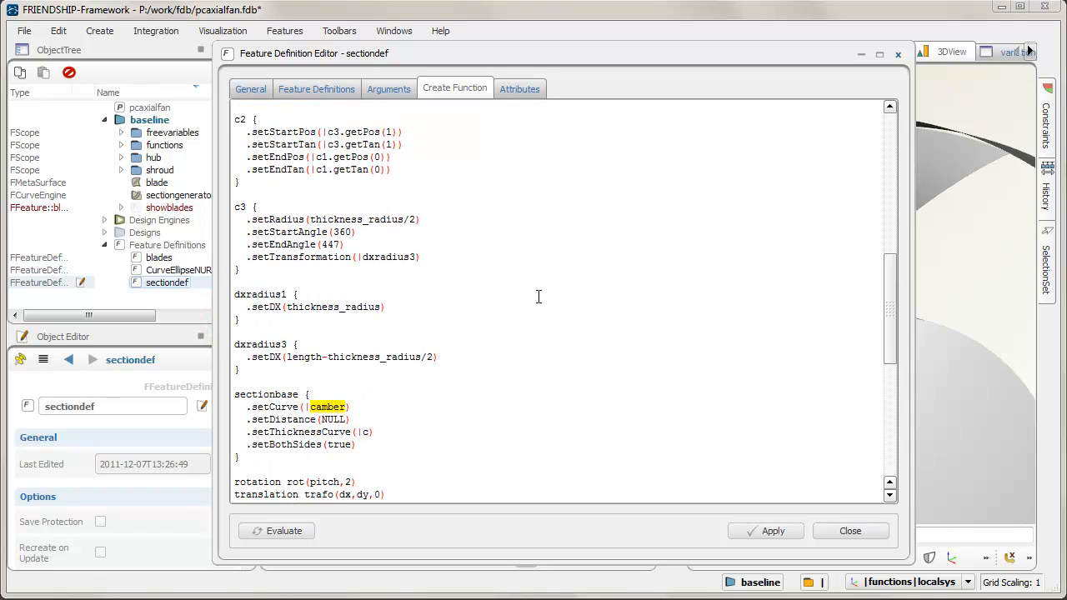
scroll(down, 3)
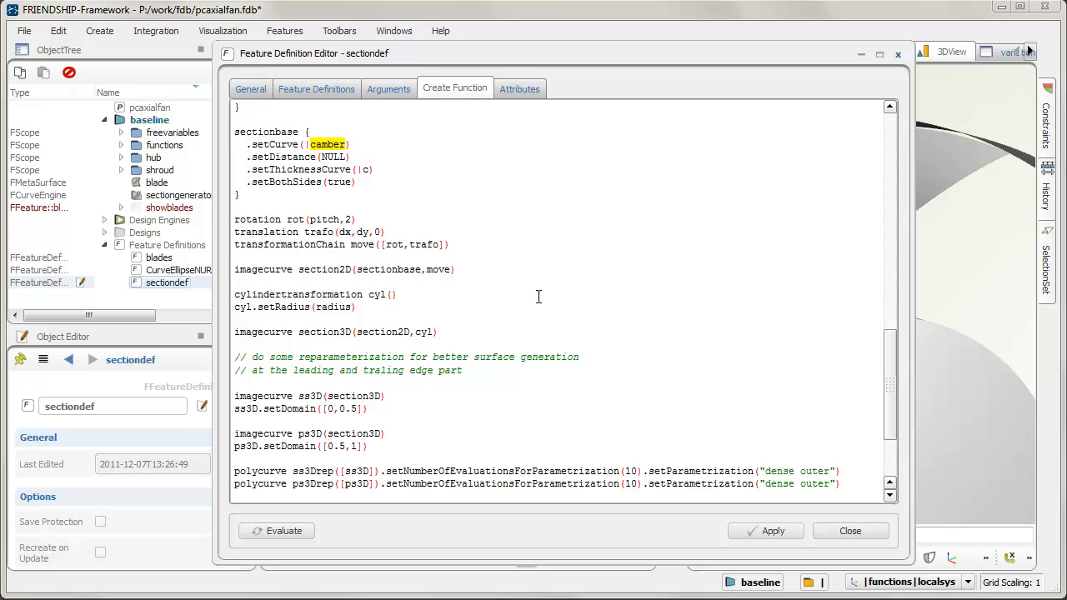
scroll(down, 3)
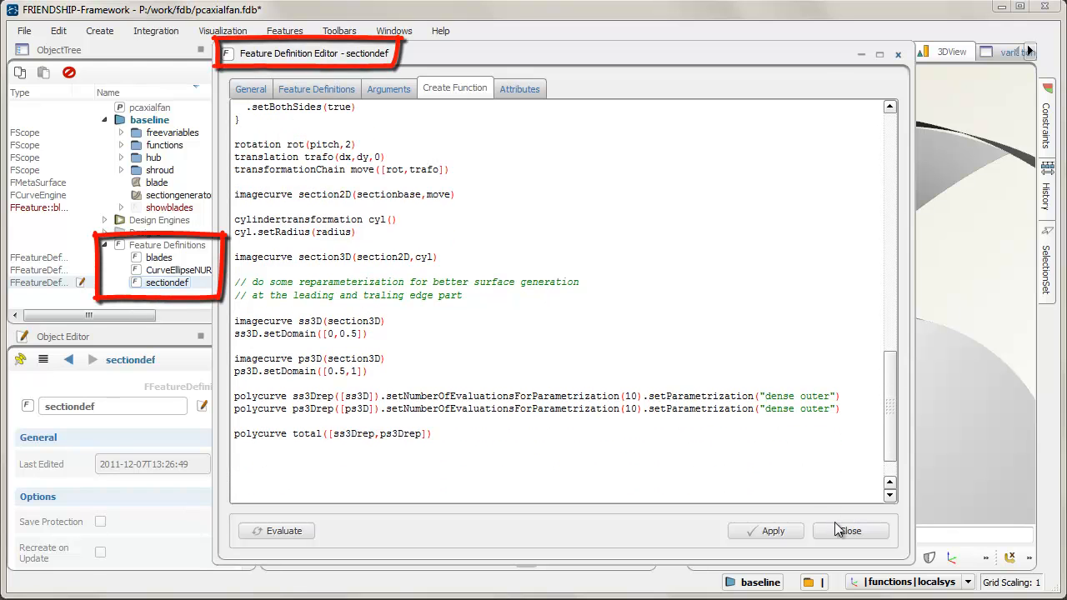
click(850, 531)
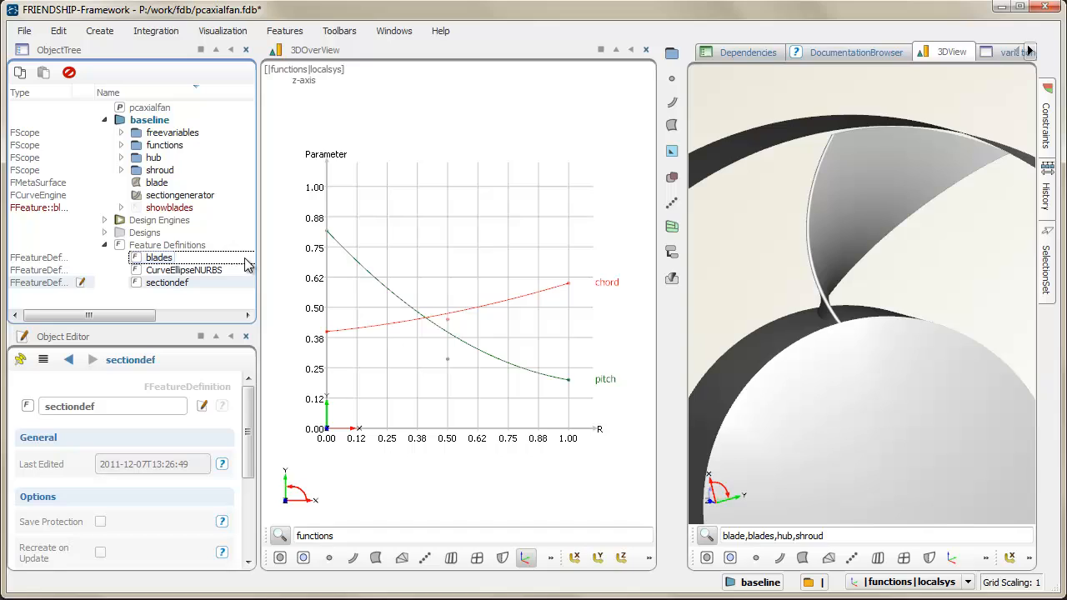
double_click(158, 257)
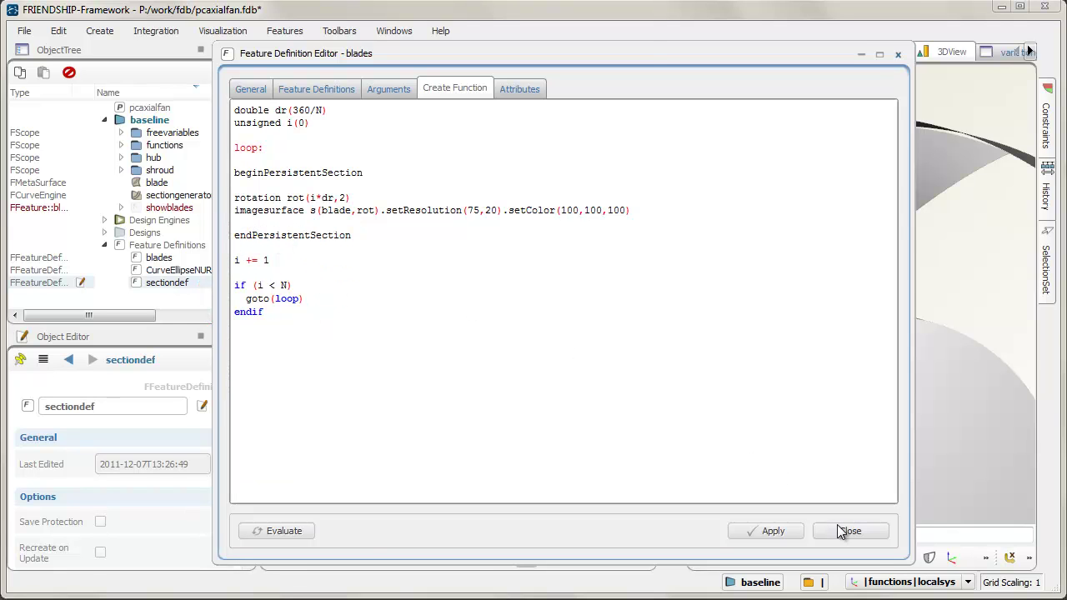
click(850, 531)
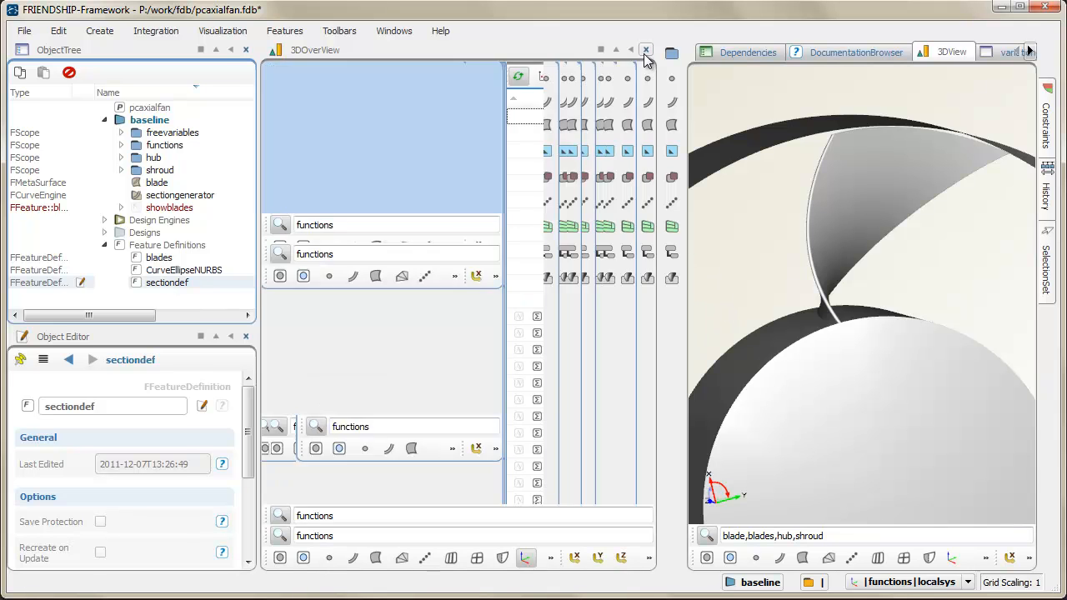
- Close 3DOverView and expand Design Engines, Designs and baseline to show pitchvariation_01 variants
click(646, 50)
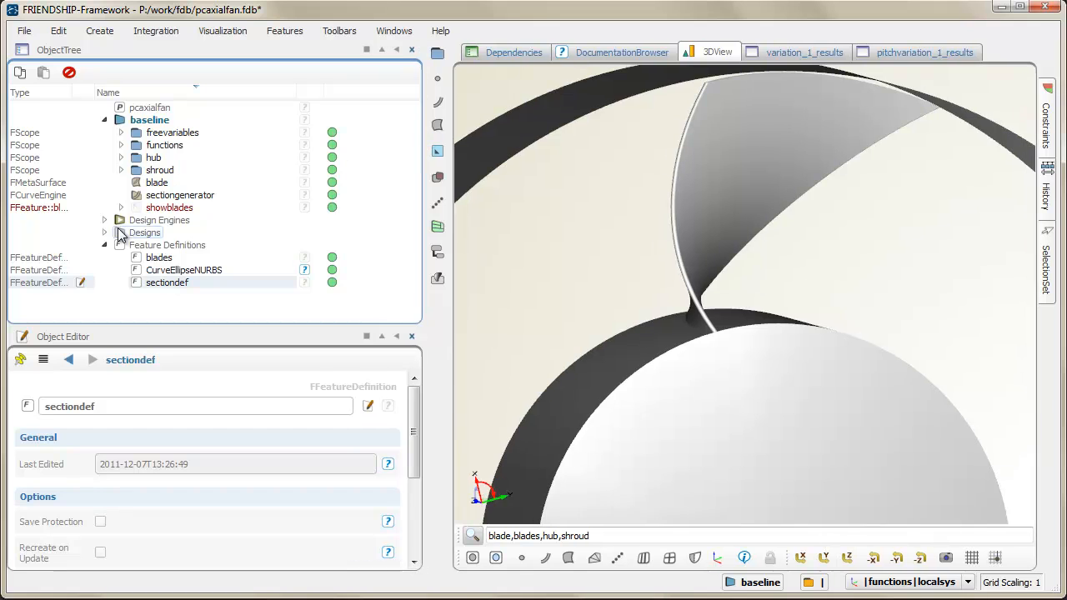
click(104, 220)
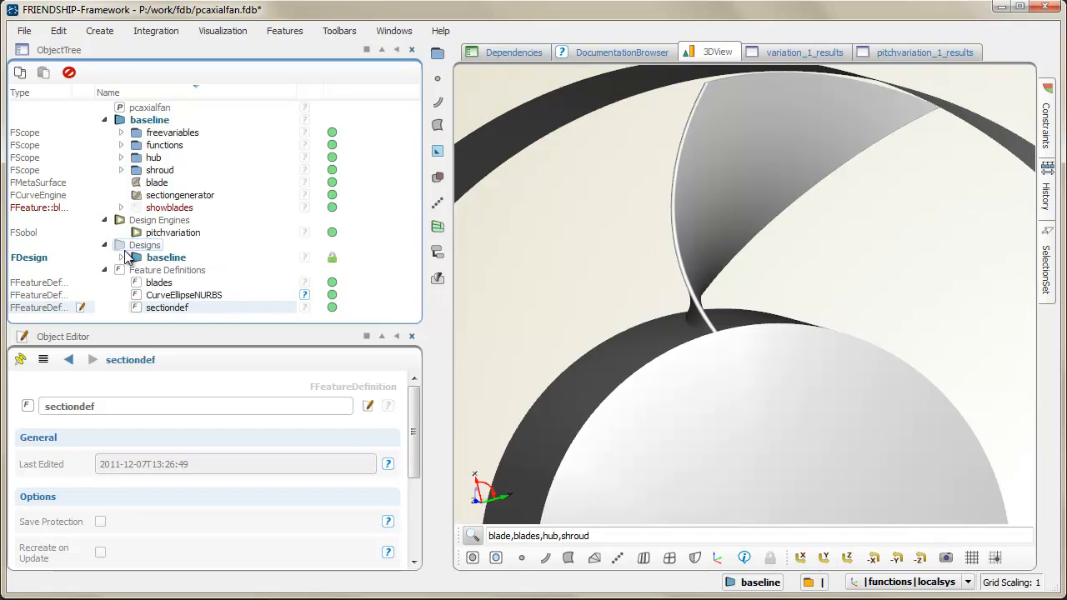
click(123, 256)
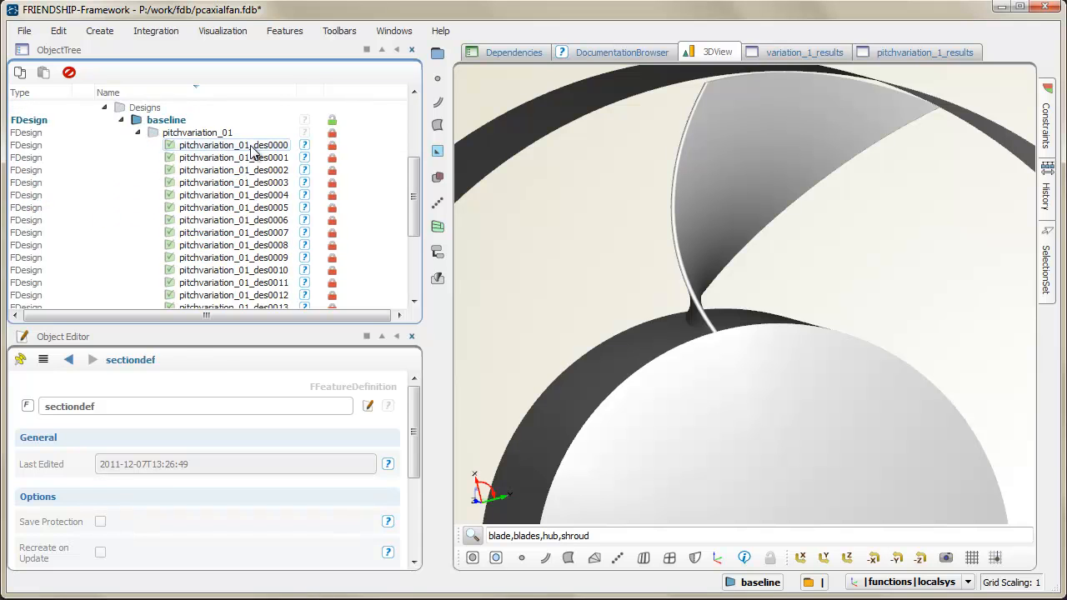
- Load pitchvariation_01 designs des0002, des0005, des0008, then des0010, and zoom out to the full fan
click(232, 144)
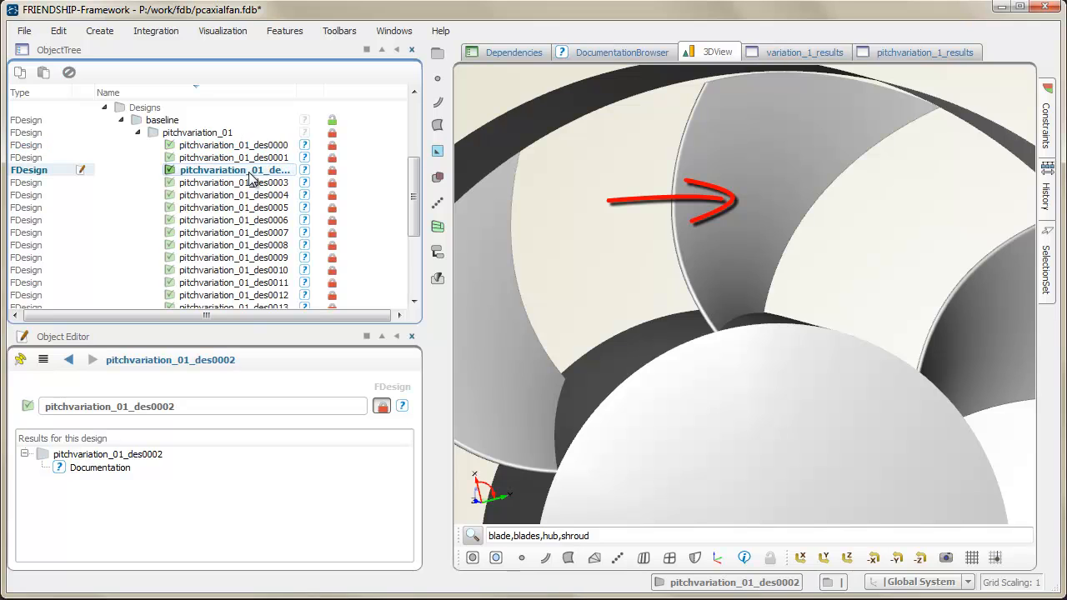
click(233, 206)
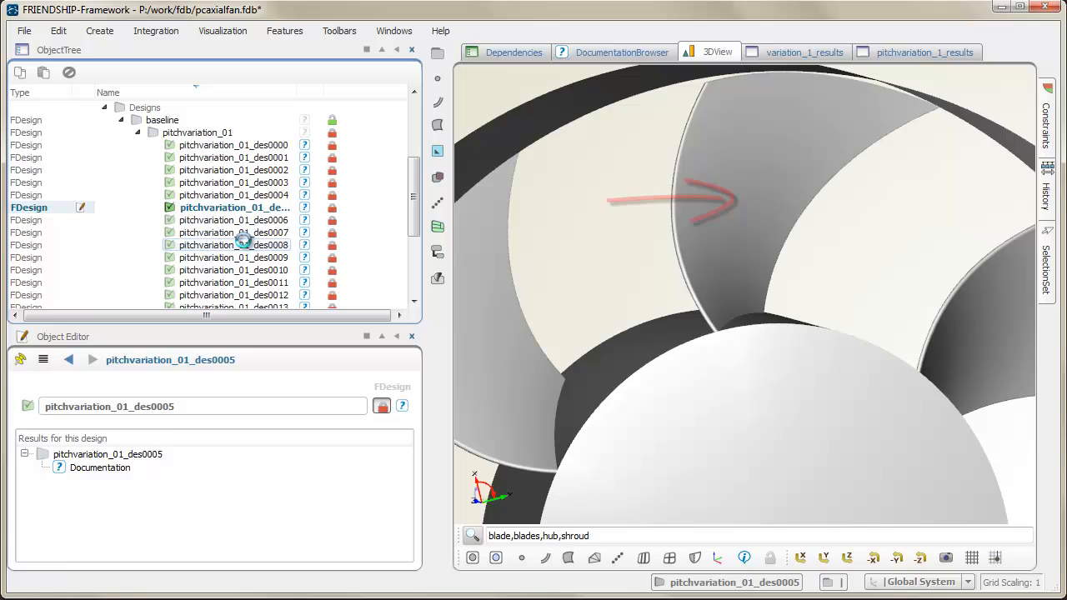
click(233, 244)
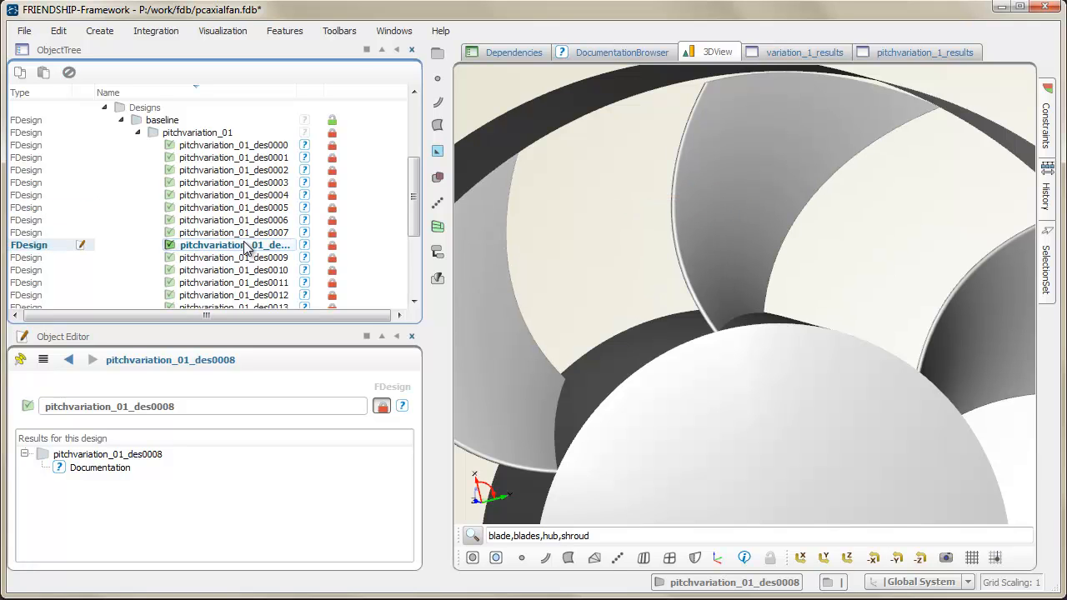
click(233, 269)
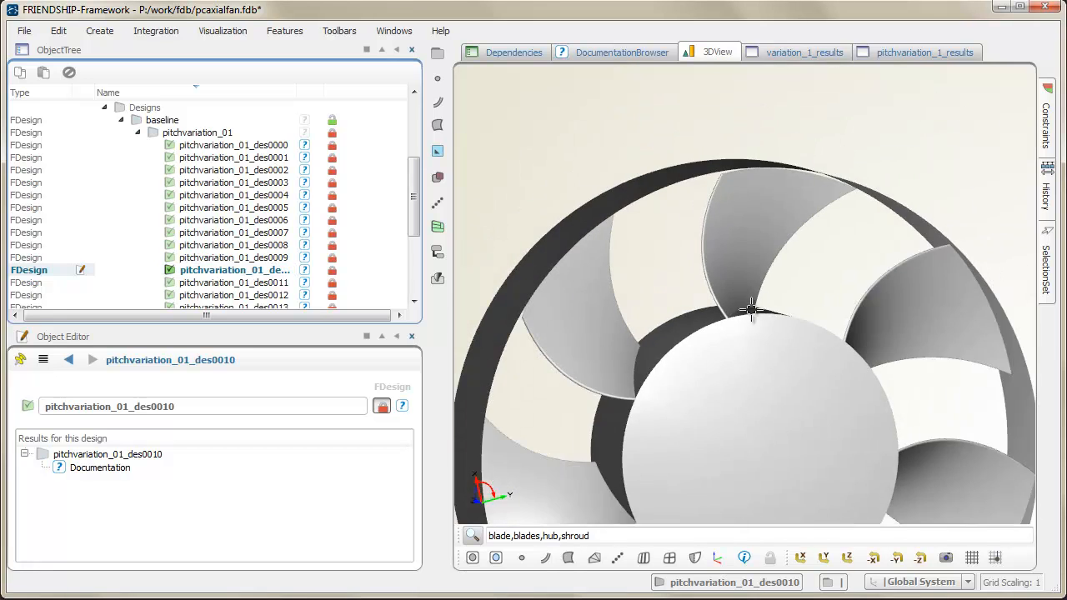
drag(750, 308, 871, 322)
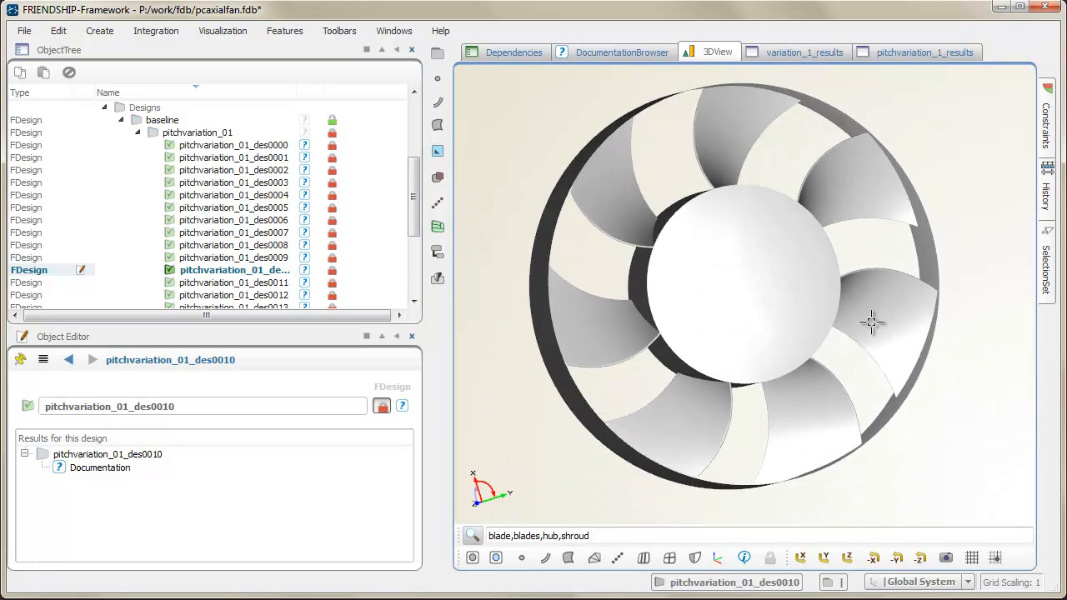